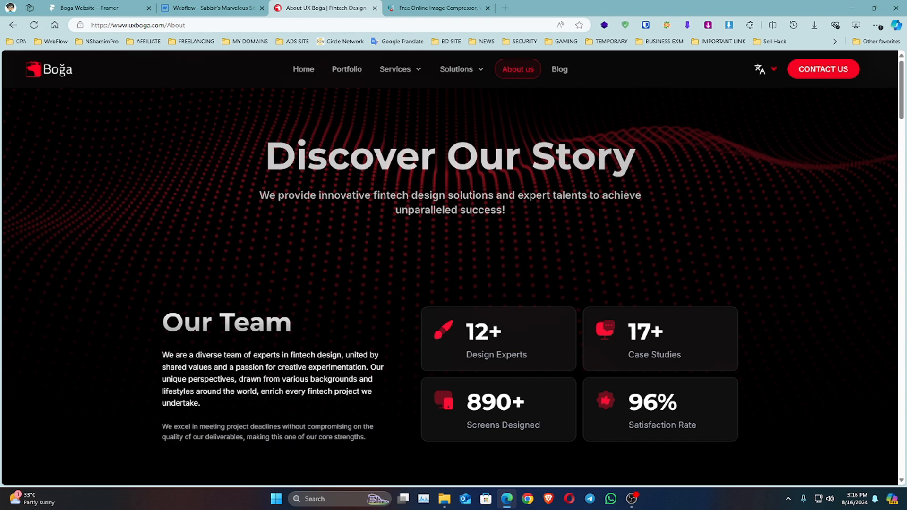
Switch to the ShortPixel Online Image Compressor tab in Edge
{"action": "left_click", "coordinate": [436, 8]}
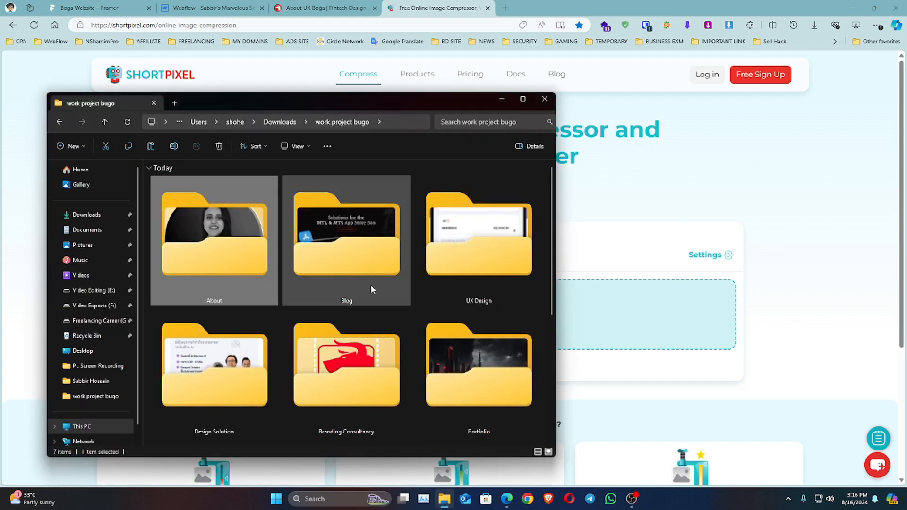
Scroll the project folder and open the Design Solution image folder
{"action": "scroll", "scroll_direction": "down", "scroll_amount": 3}
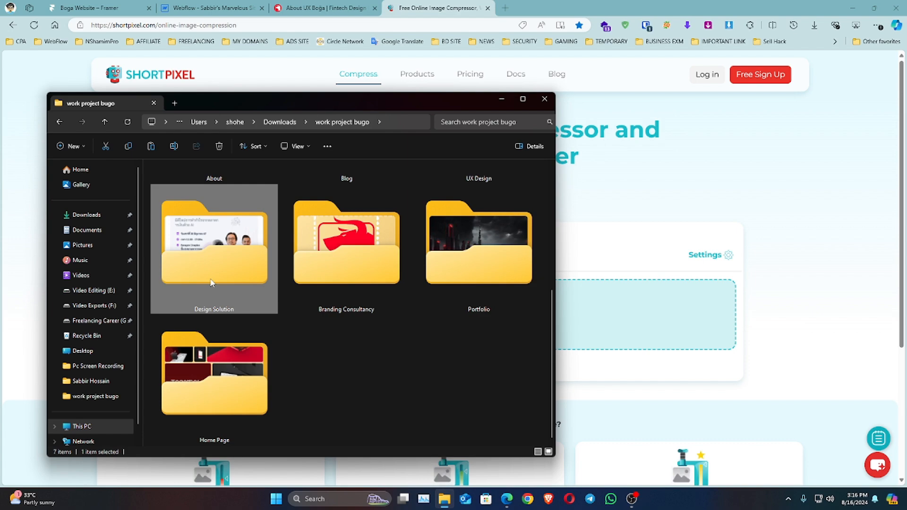
{"action": "double_click", "coordinate": [214, 249]}
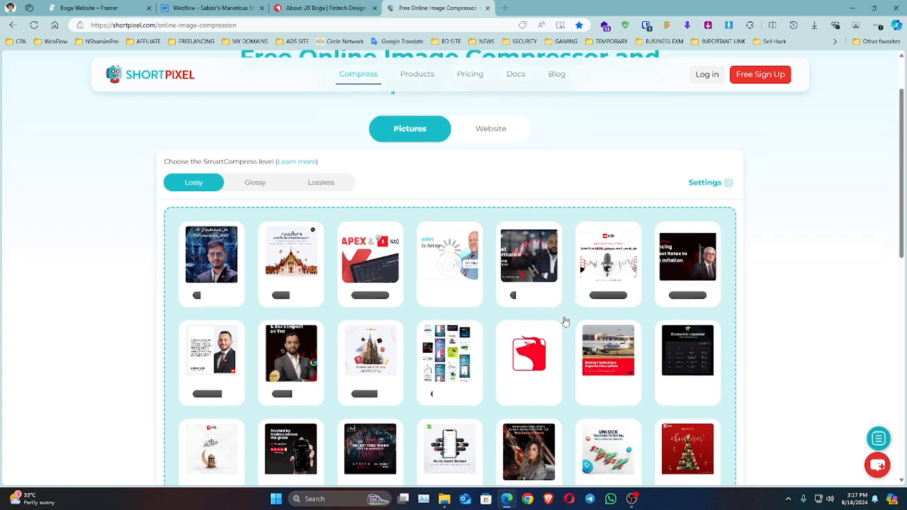
Scroll through the ShortPixel results while the uploaded images compress
{"action": "scroll", "scroll_direction": "down", "scroll_amount": 3}
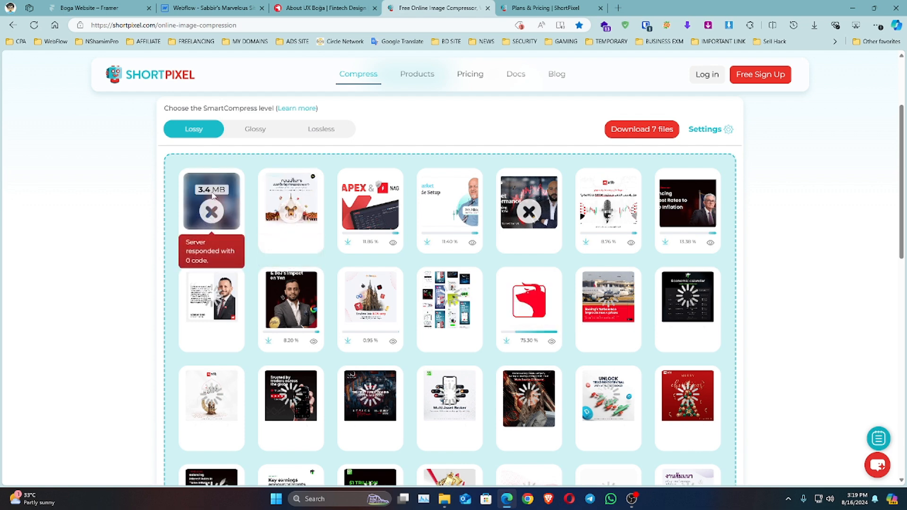
{"action": "mouse_move", "coordinate": [163, 246]}
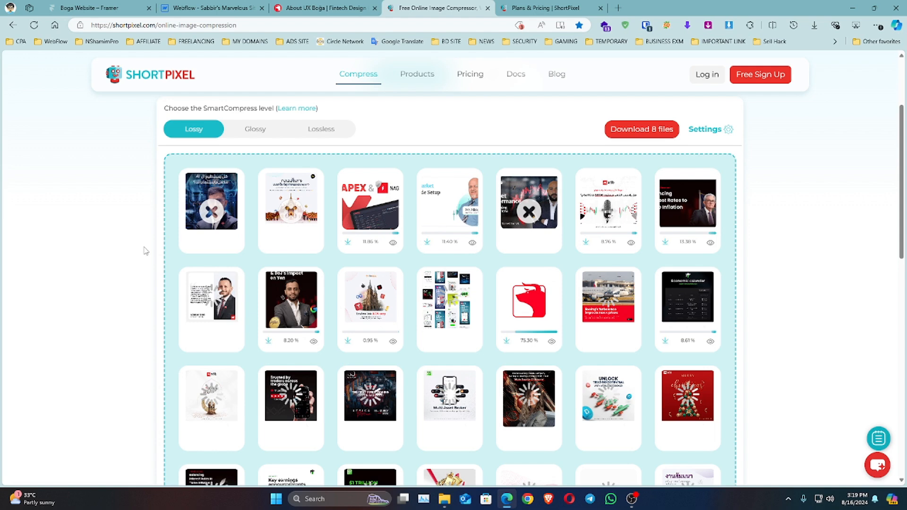
{"action": "mouse_move", "coordinate": [145, 261]}
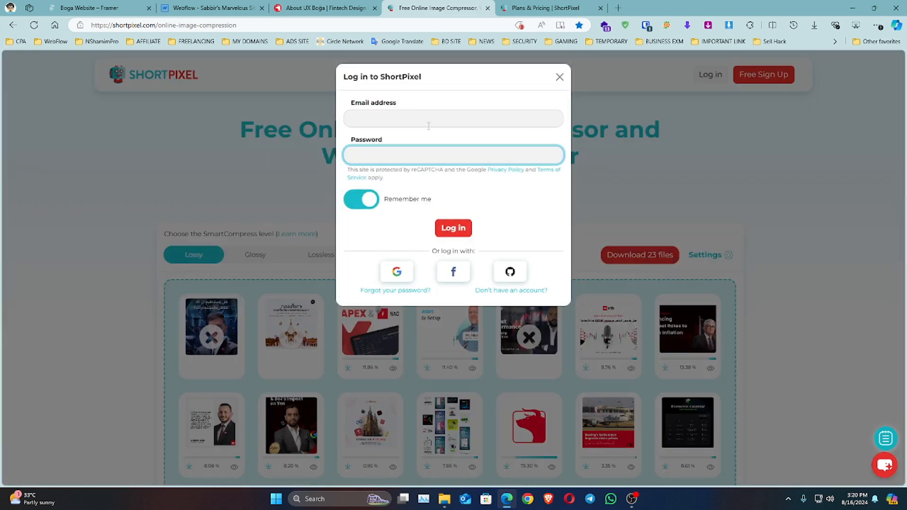
Enter the email and password, log in, and download the 26 files
{"action": "left_click", "coordinate": [454, 118]}
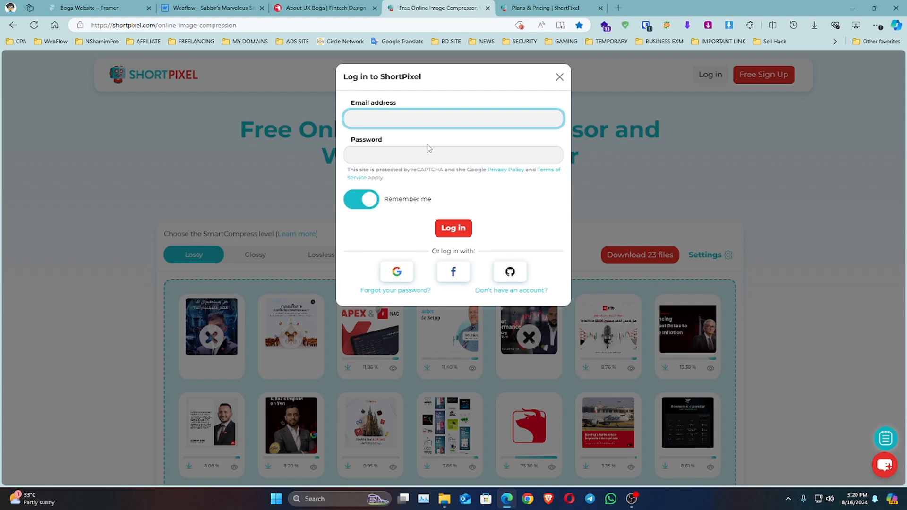
{"action": "left_click", "coordinate": [454, 155]}
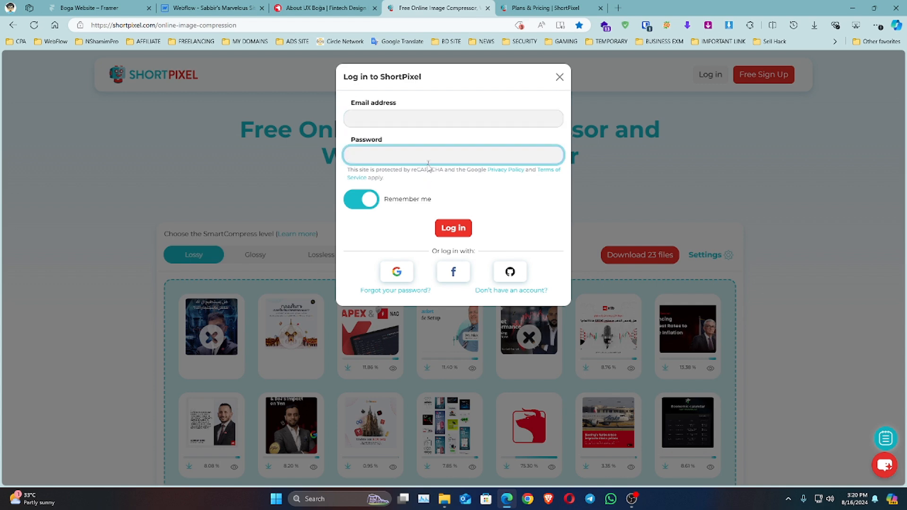
{"action": "left_click", "coordinate": [453, 118]}
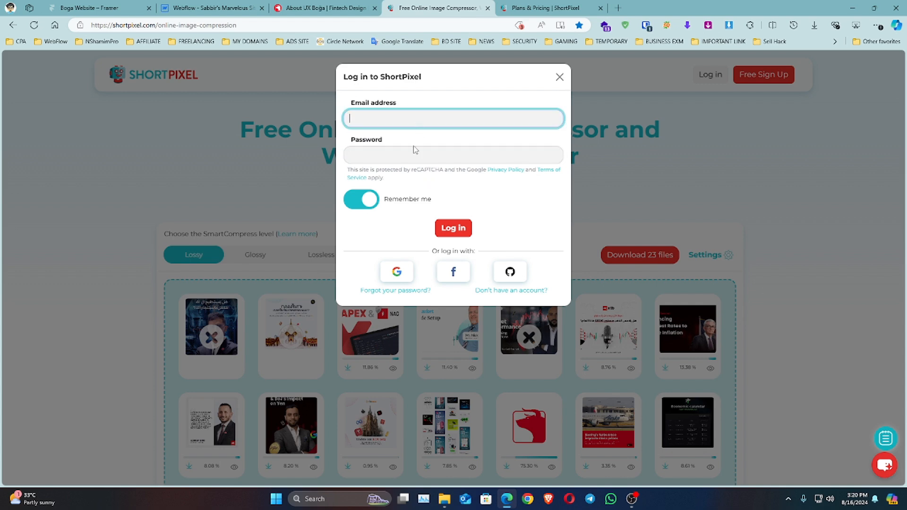
{"action": "left_click", "coordinate": [509, 254]}
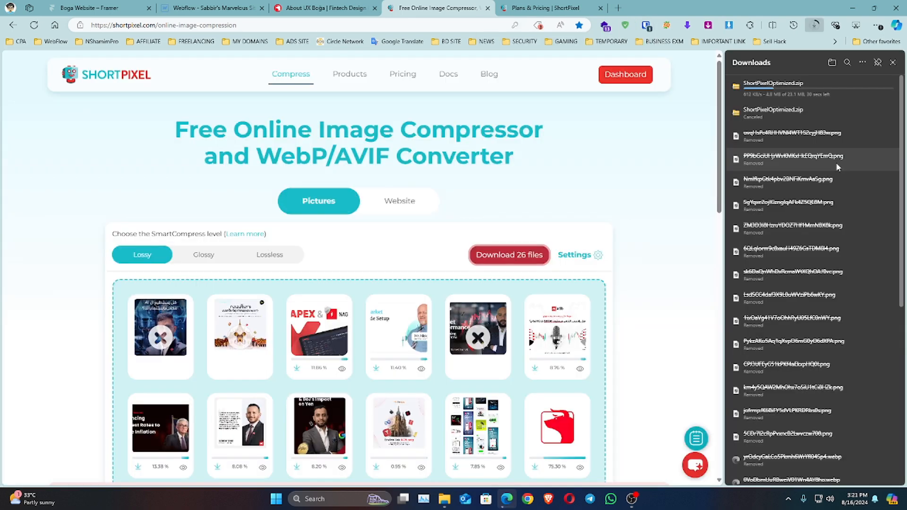
Open the downloaded ShortPixelOptimized.zip archive from Downloads to check the images
{"action": "scroll", "scroll_direction": "down", "scroll_amount": 3}
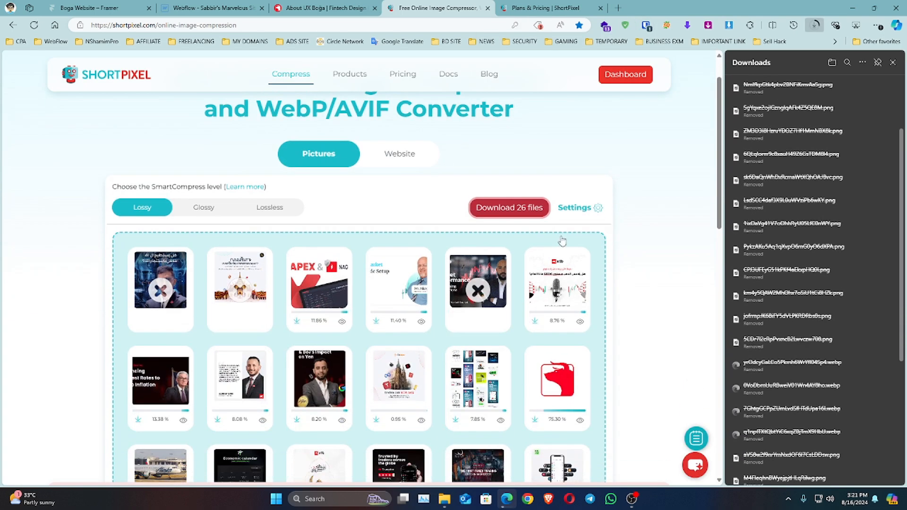
{"action": "scroll", "scroll_direction": "down", "scroll_amount": 3}
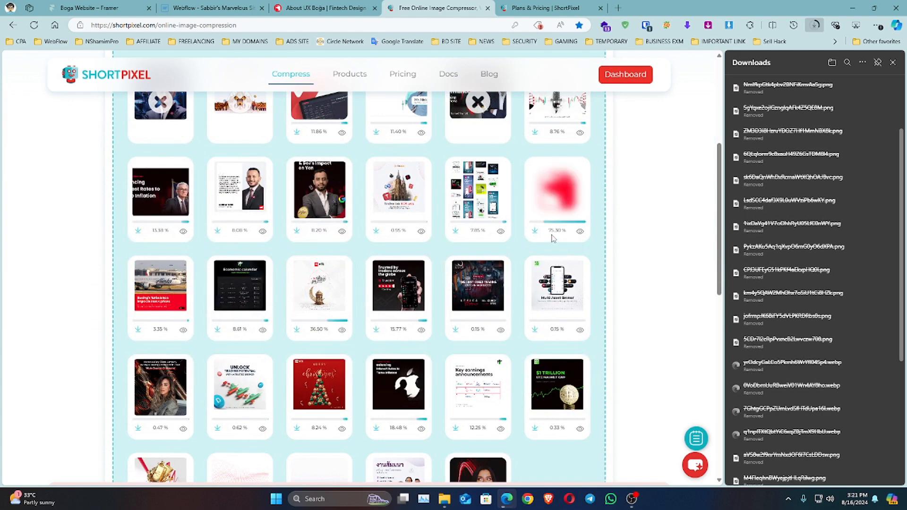
{"action": "mouse_move", "coordinate": [554, 237]}
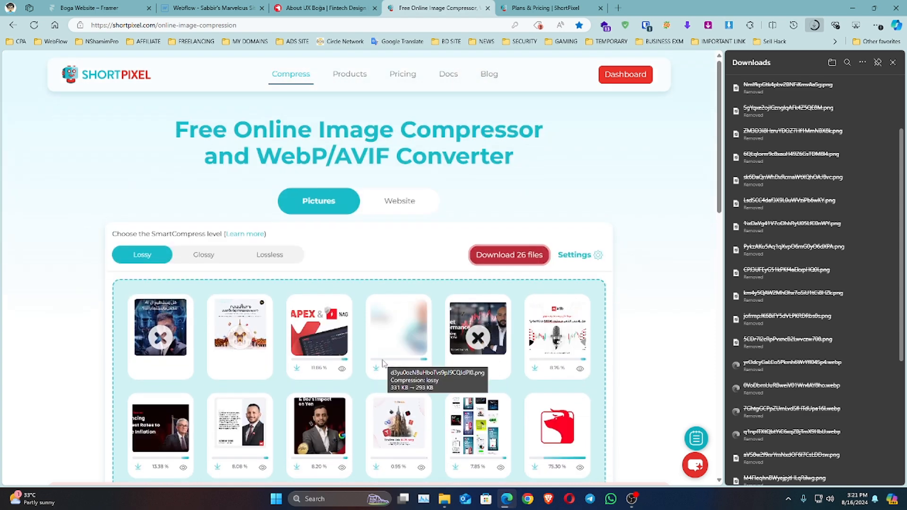
{"action": "mouse_move", "coordinate": [386, 339]}
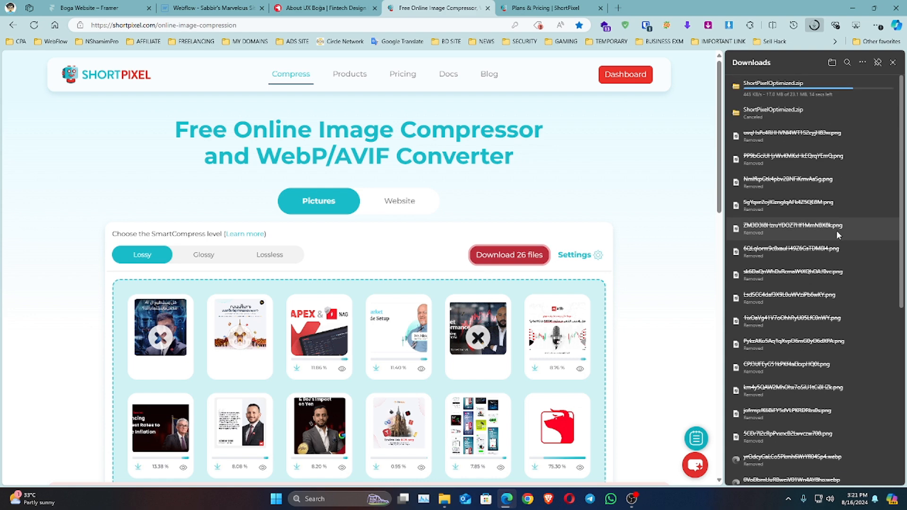
{"action": "mouse_move", "coordinate": [556, 196]}
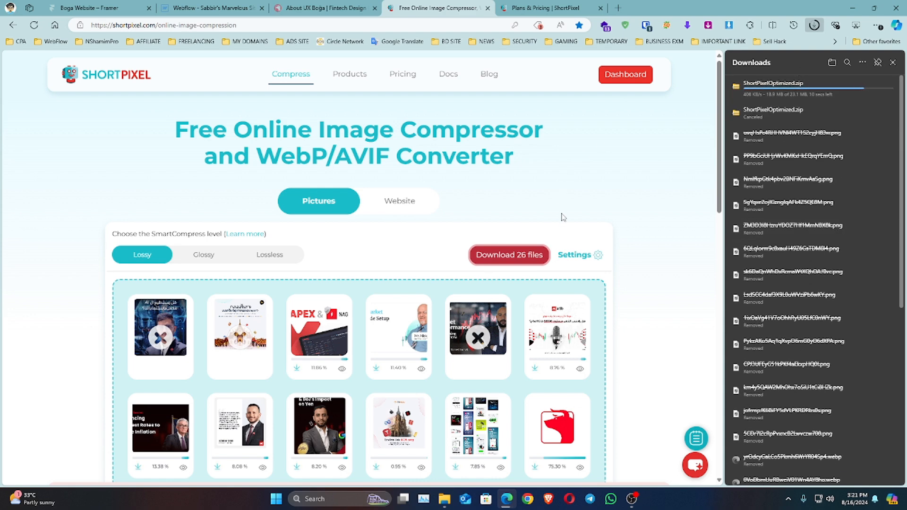
{"action": "scroll", "scroll_direction": "down", "scroll_amount": 3}
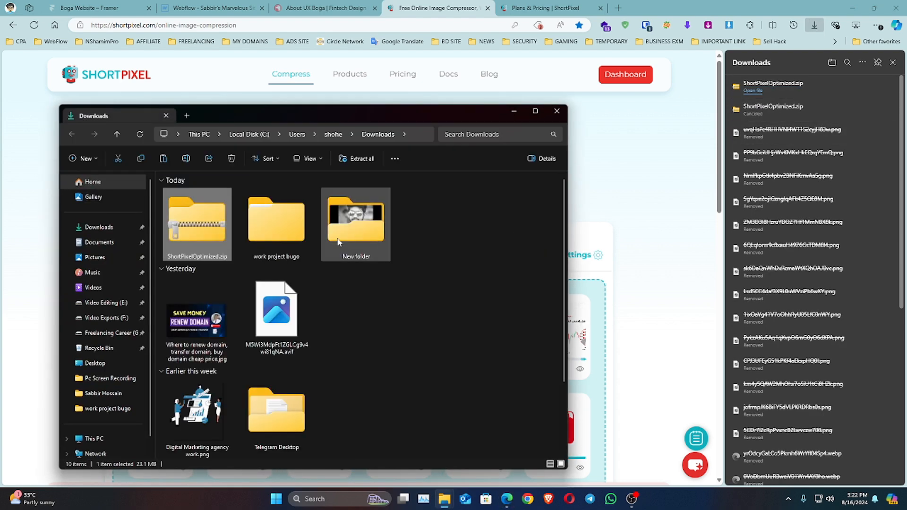
{"action": "double_click", "coordinate": [197, 232]}
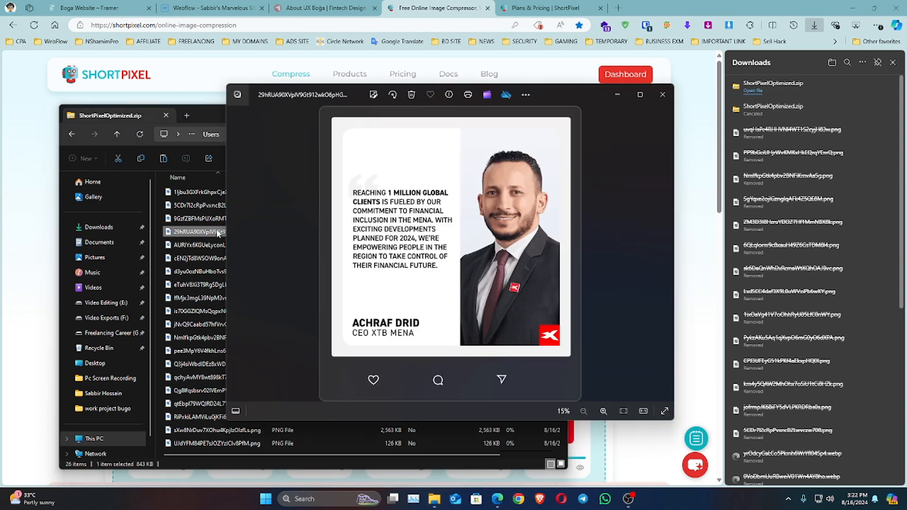